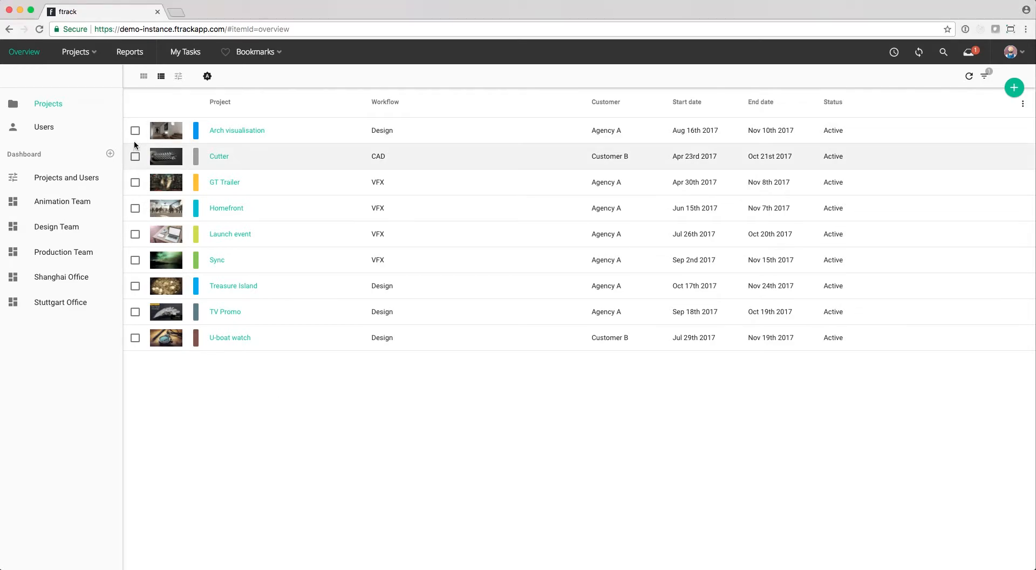
Step: Add Cutter and GT Trailer to the selected projects alongside Arch visualisation
click(135, 156)
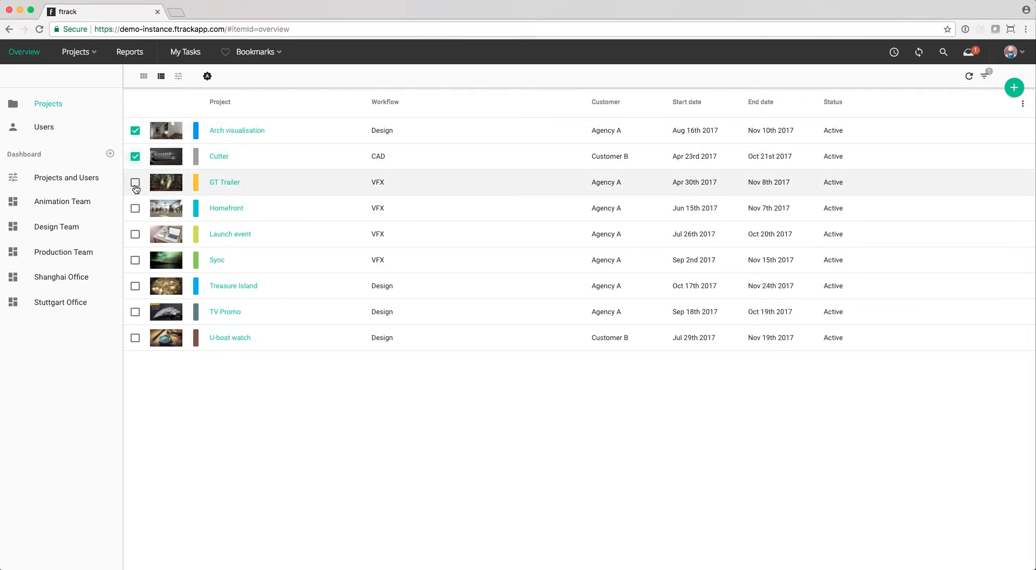
click(207, 76)
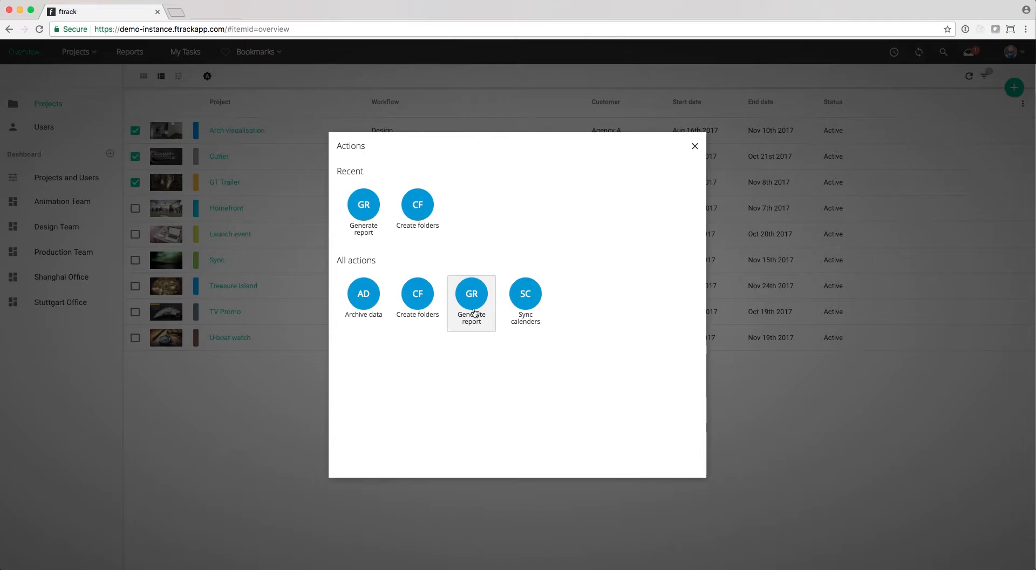
Step: Run Generate report on the Arch visualisation, Cutter and GT Trailer projects
click(471, 294)
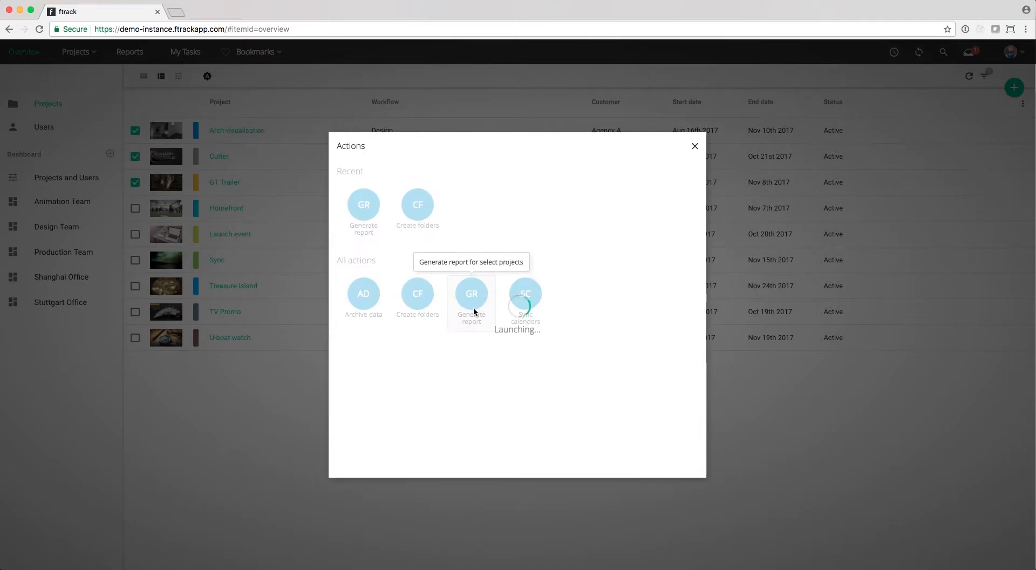
click(472, 293)
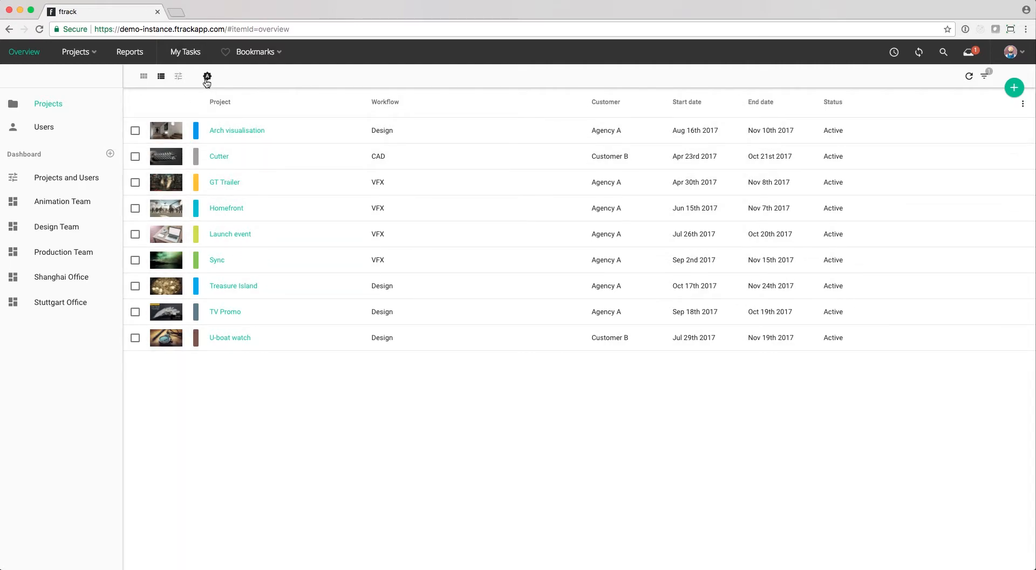
Step: Open the actions list with no selection to reveal Import project and Sync calendars
click(207, 76)
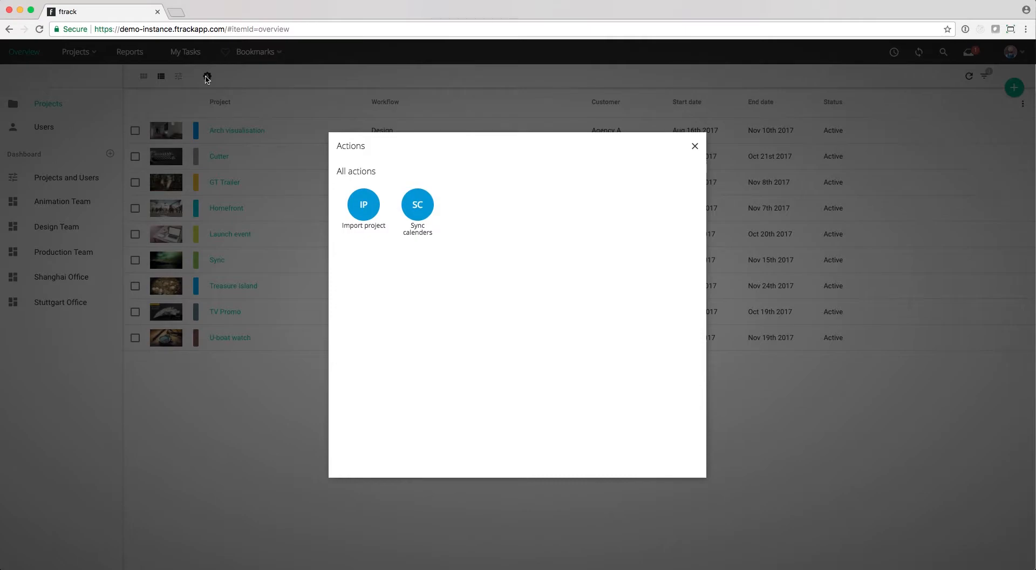
mouse_move(363, 204)
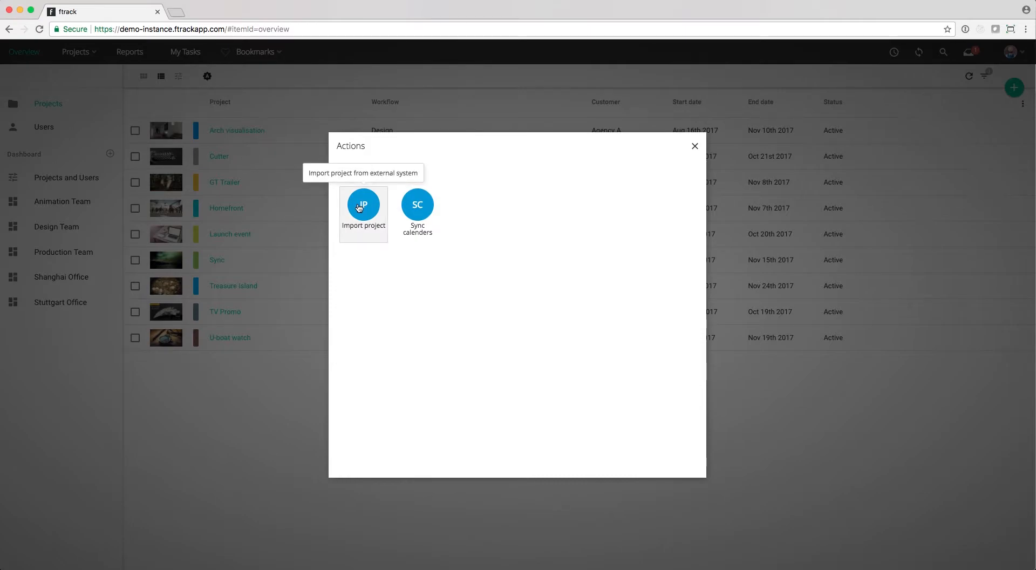